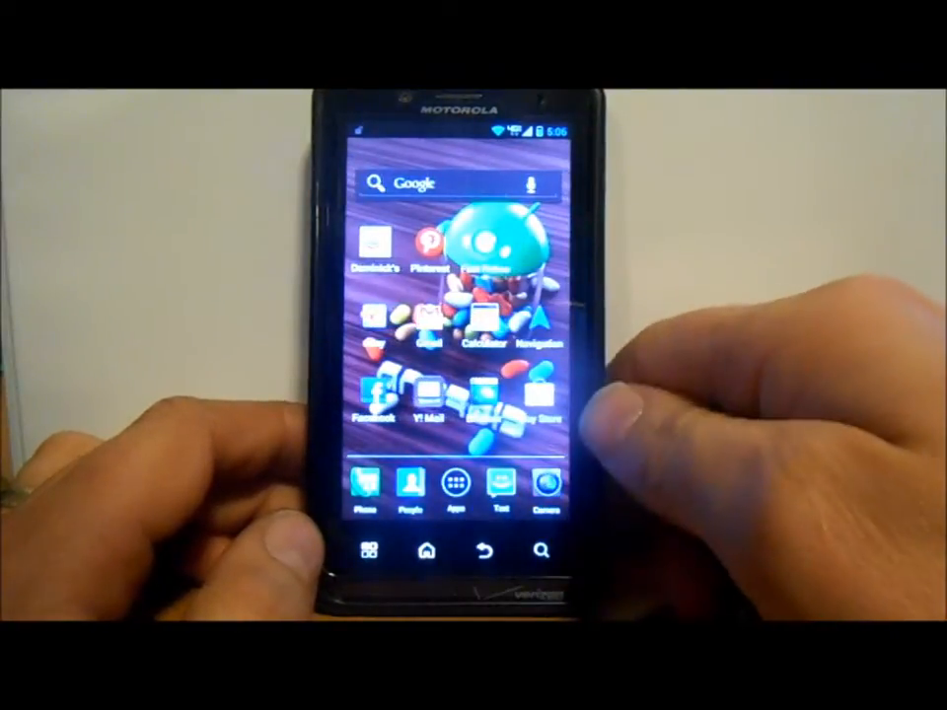
Step: Launch Safestrap and confirm recovery is installed on version 3.05
{"action": "left_click", "coordinate": [455, 491]}
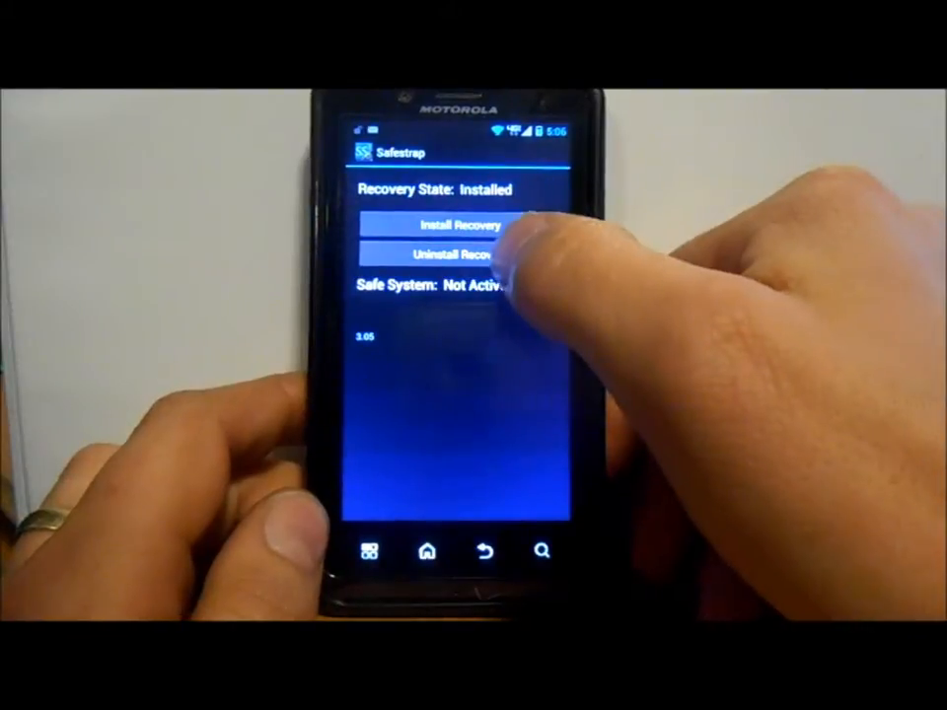
Step: Uninstall the Safestrap 3.05 recovery and app, dismissing the uninstall-finished notice
{"action": "left_click", "coordinate": [459, 255]}
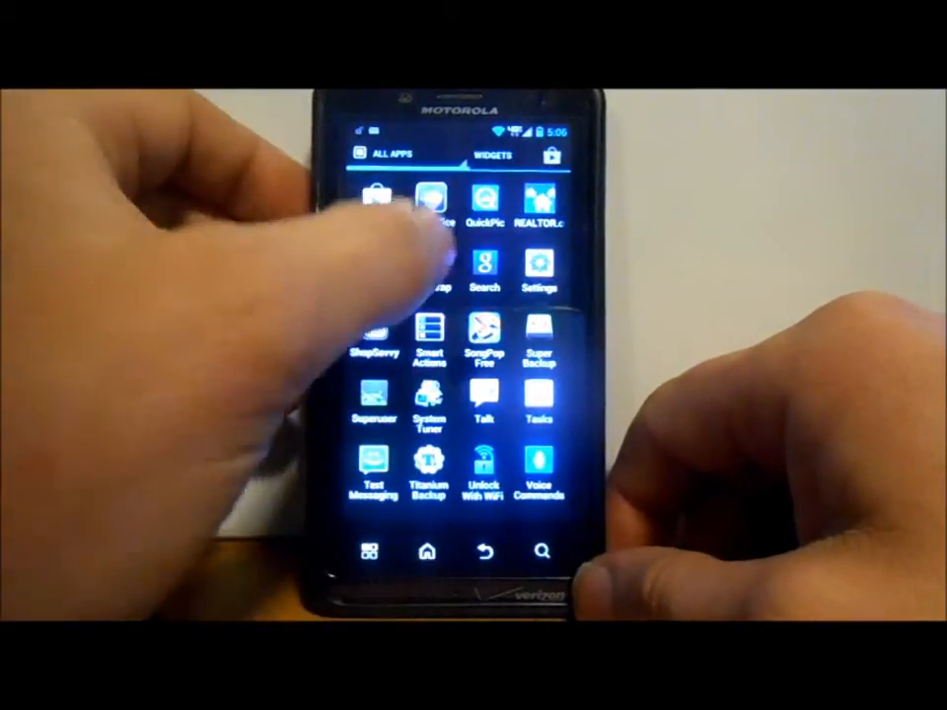
{"action": "left_click", "coordinate": [427, 551]}
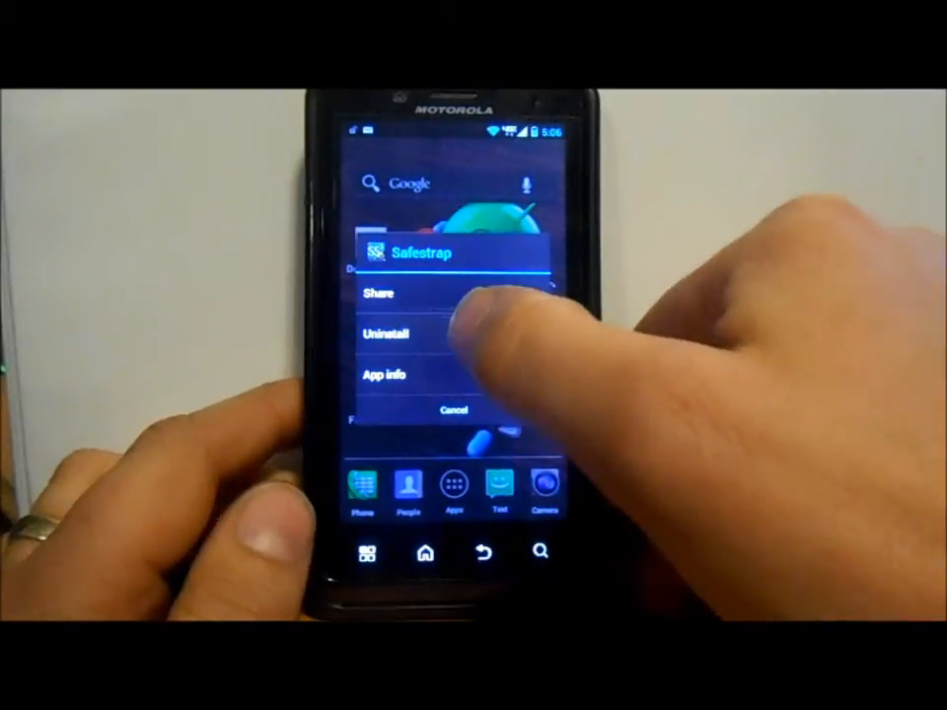
{"action": "left_click", "coordinate": [385, 335]}
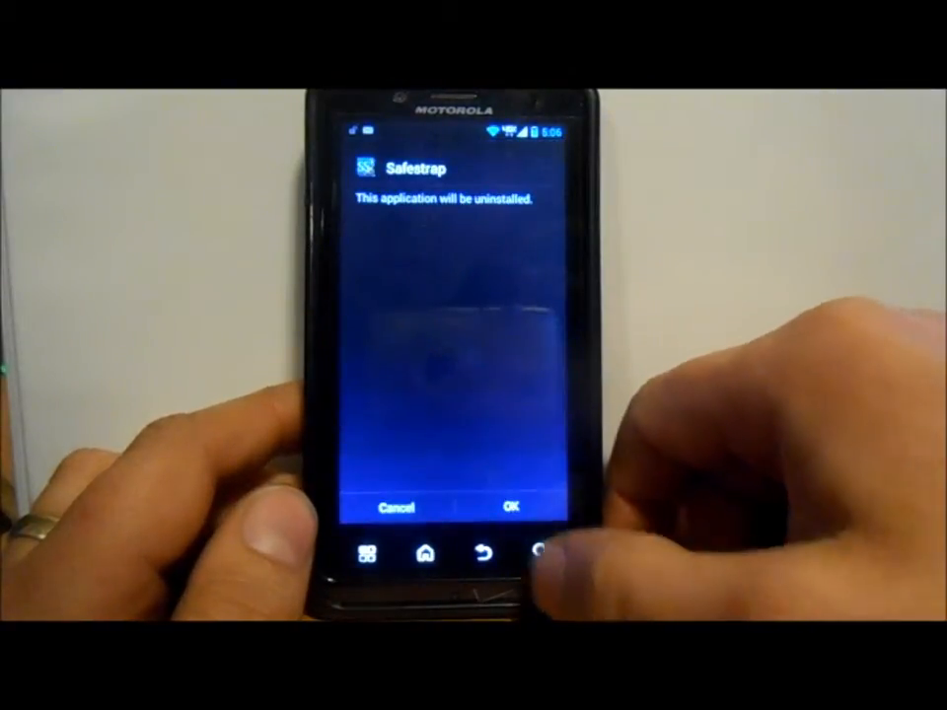
{"action": "left_click", "coordinate": [509, 506]}
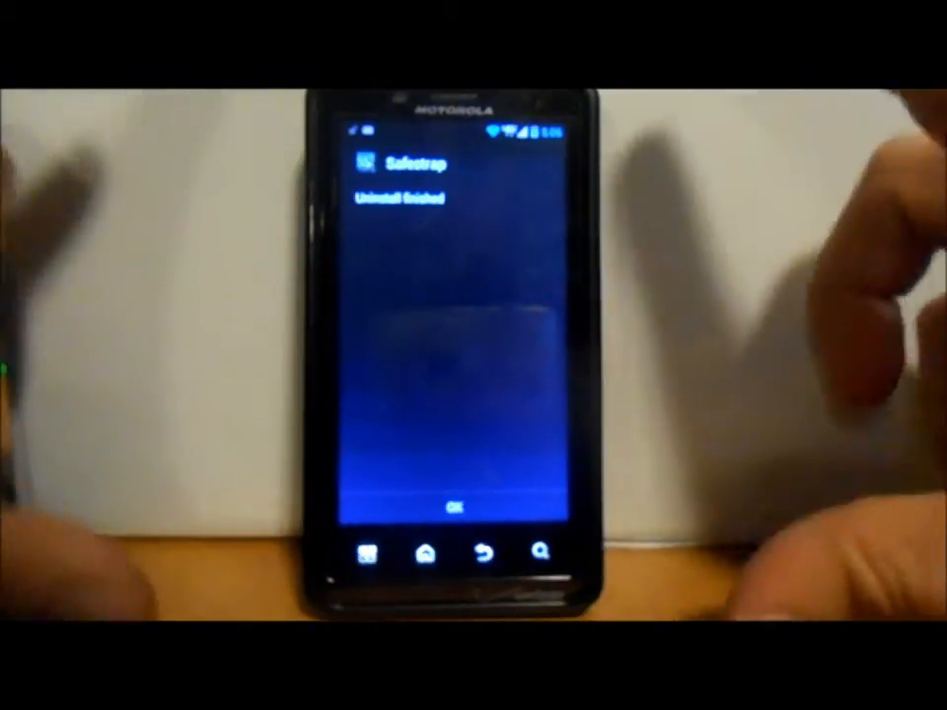
{"action": "left_click", "coordinate": [454, 508]}
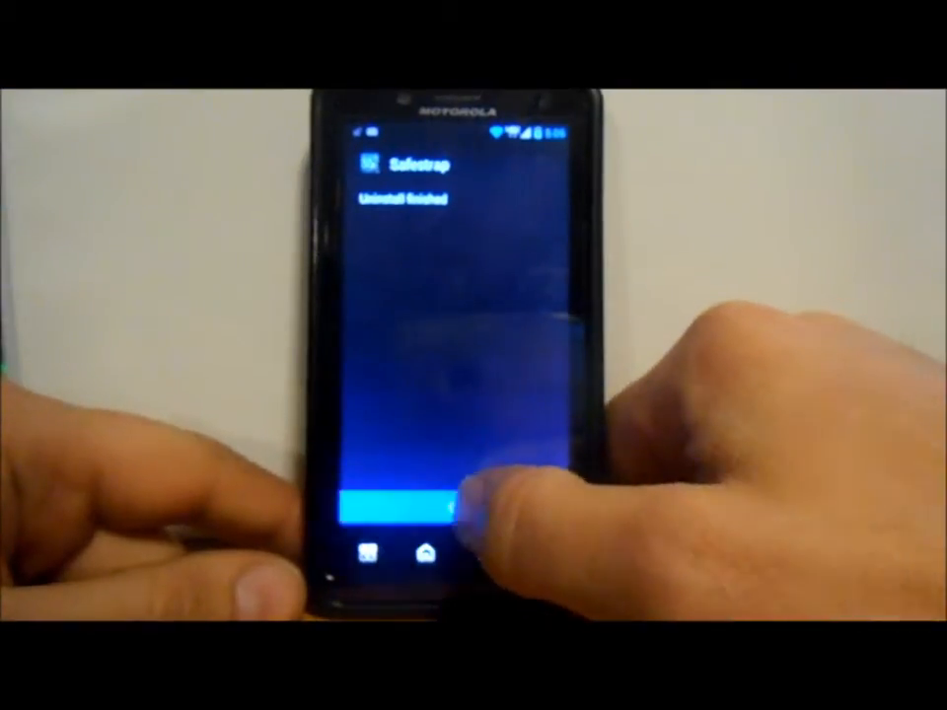
{"action": "left_click", "coordinate": [449, 510]}
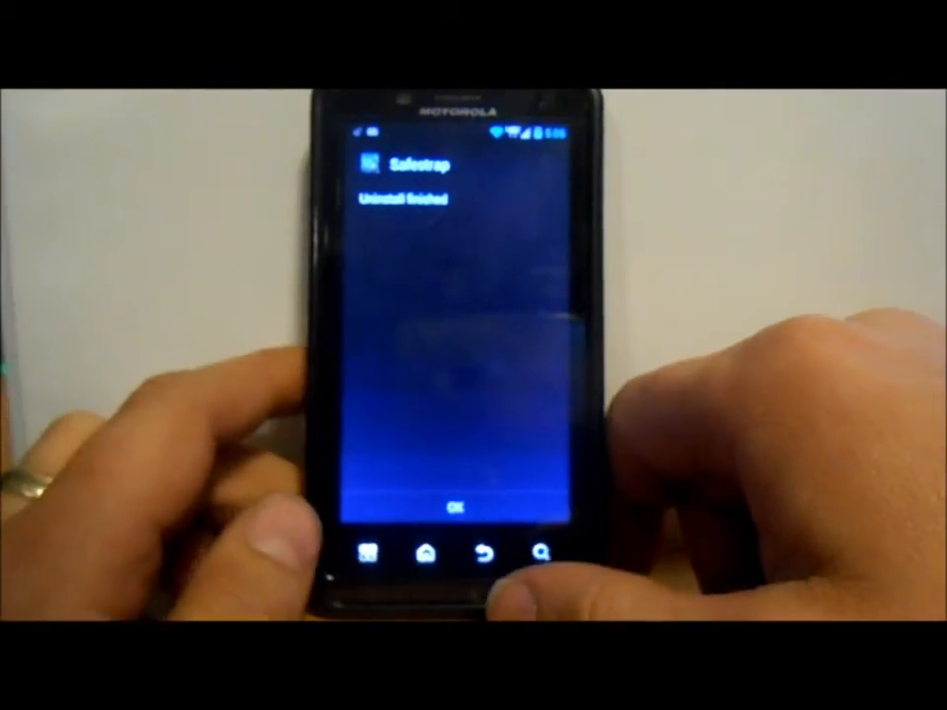
Step: Go home and scroll the app drawer to reach the file explorer for the 3.11 APK
{"action": "left_click", "coordinate": [454, 508]}
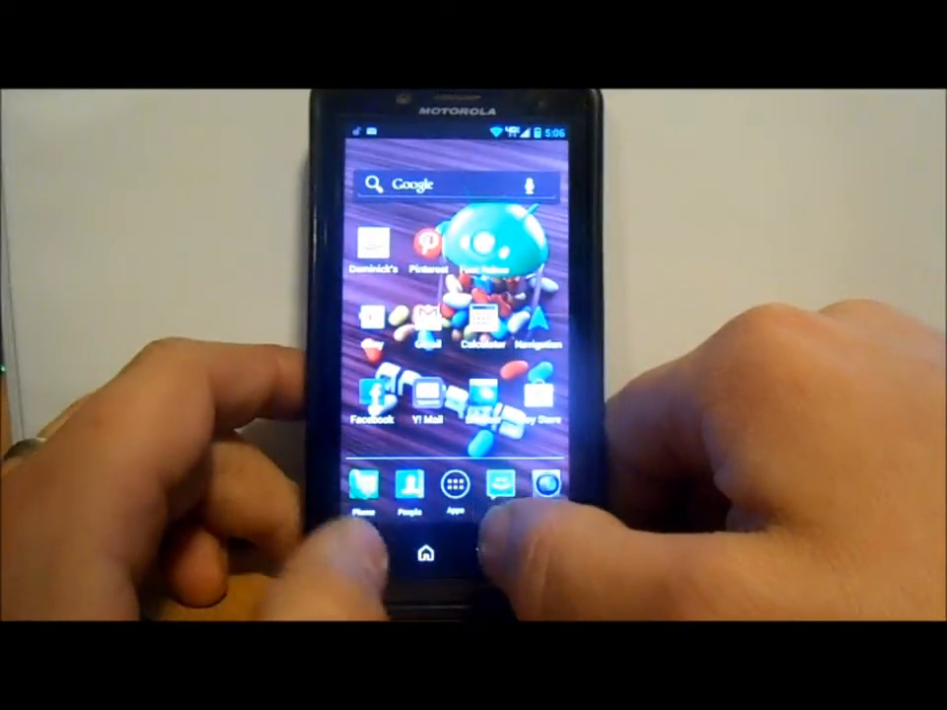
{"action": "left_click", "coordinate": [453, 487]}
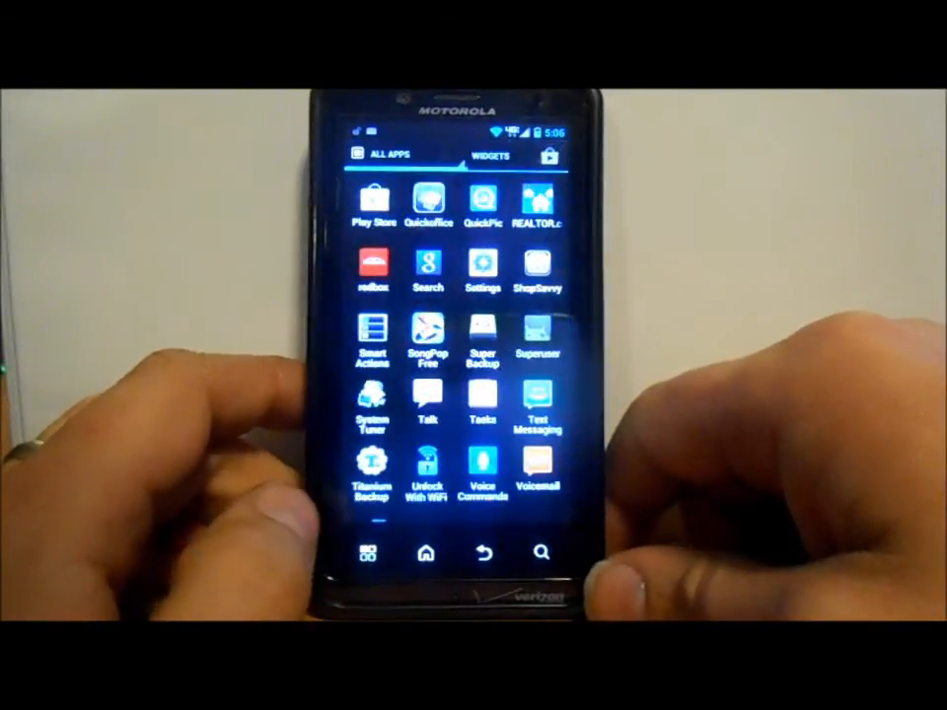
{"action": "scroll", "scroll_direction": "down", "scroll_amount": 3}
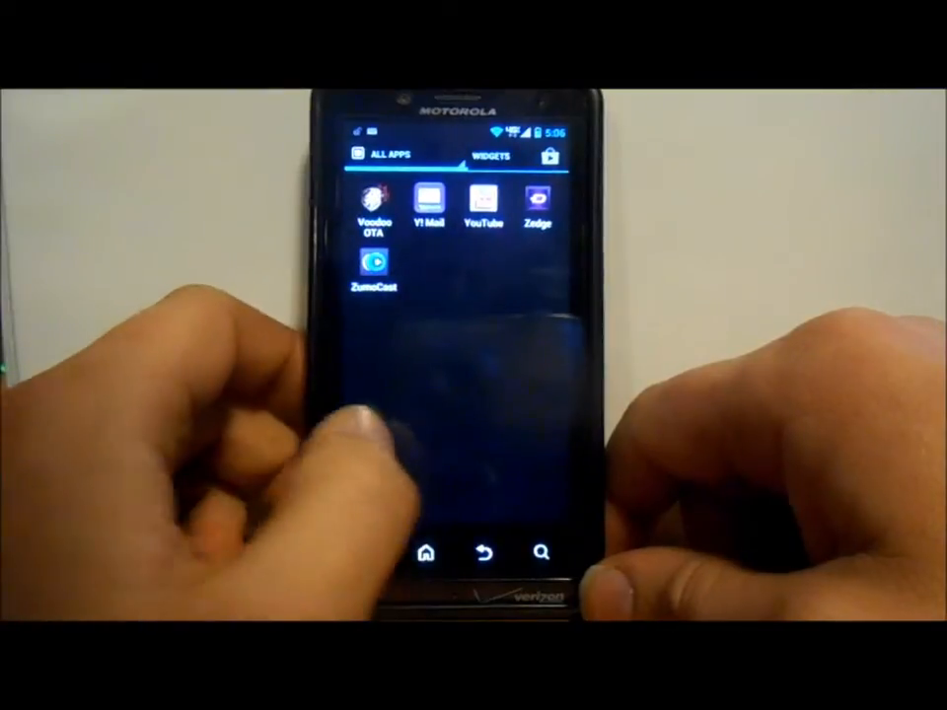
{"action": "scroll", "scroll_direction": "down", "scroll_amount": 3}
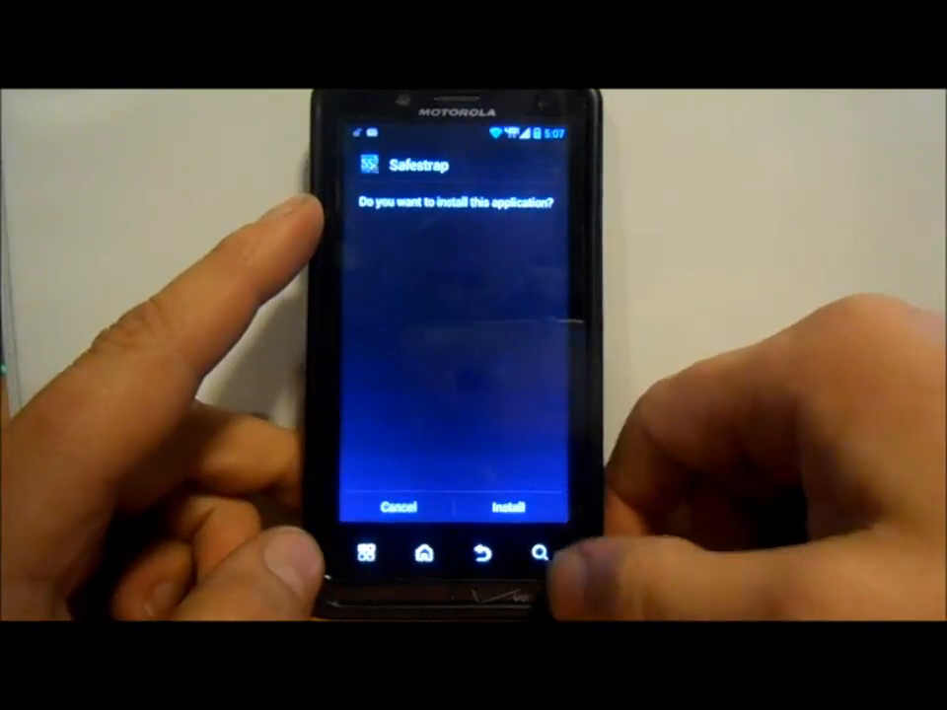
Step: Install the Safestrap 3.11 package from the installer prompt
{"action": "left_click", "coordinate": [507, 506]}
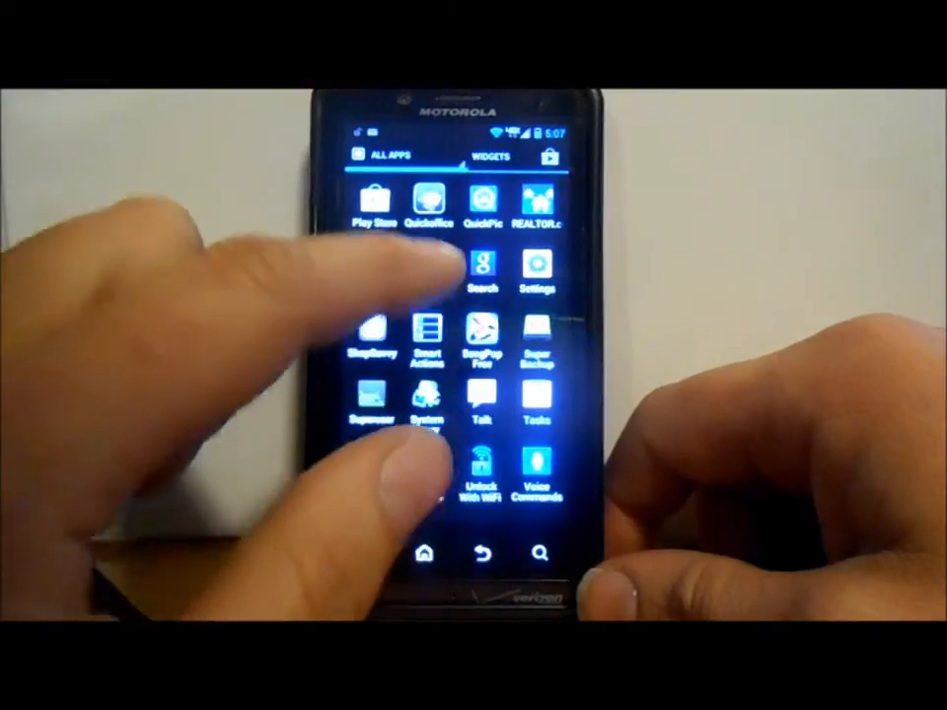
Step: Launch Safestrap 3.11 and allow its Superuser request with Remember checked
{"action": "left_click", "coordinate": [429, 415]}
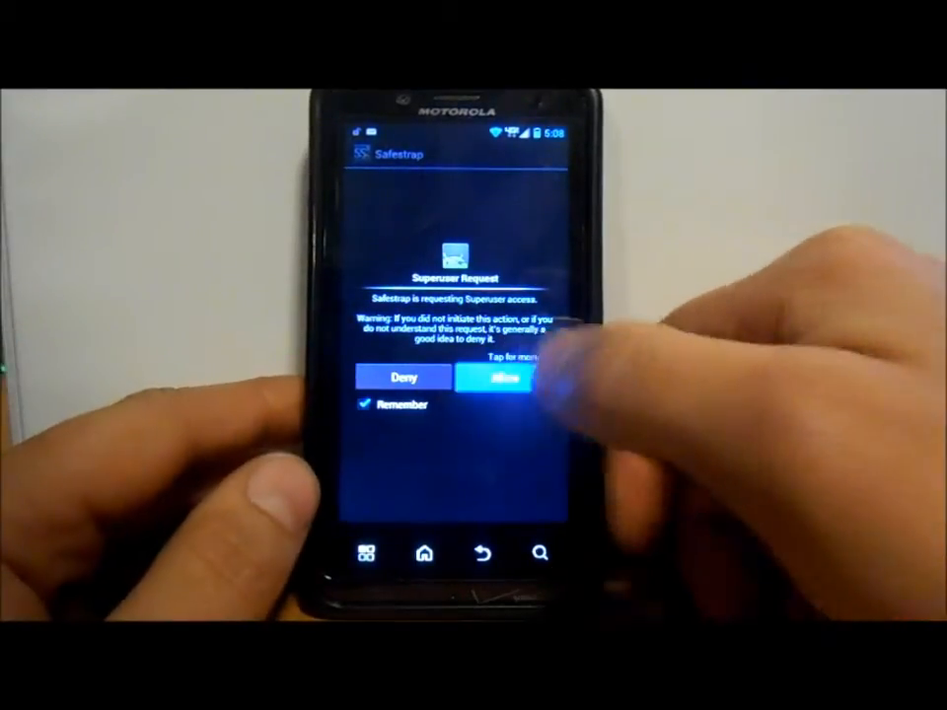
{"action": "left_click", "coordinate": [504, 378]}
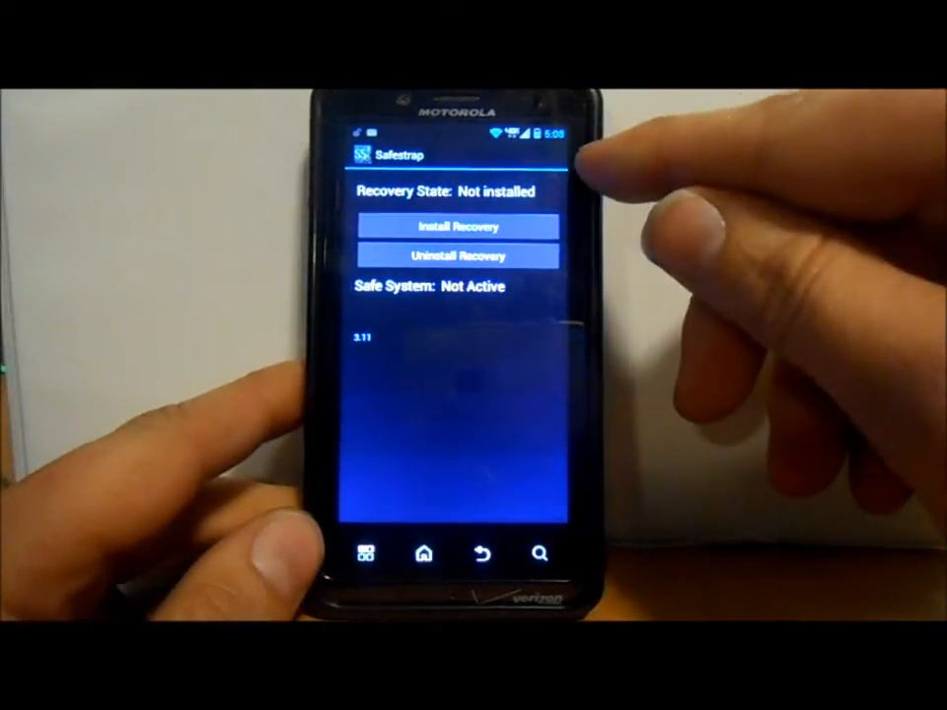
Step: Install the Safestrap 3.11 recovery via Install Recovery
{"action": "left_click", "coordinate": [457, 227]}
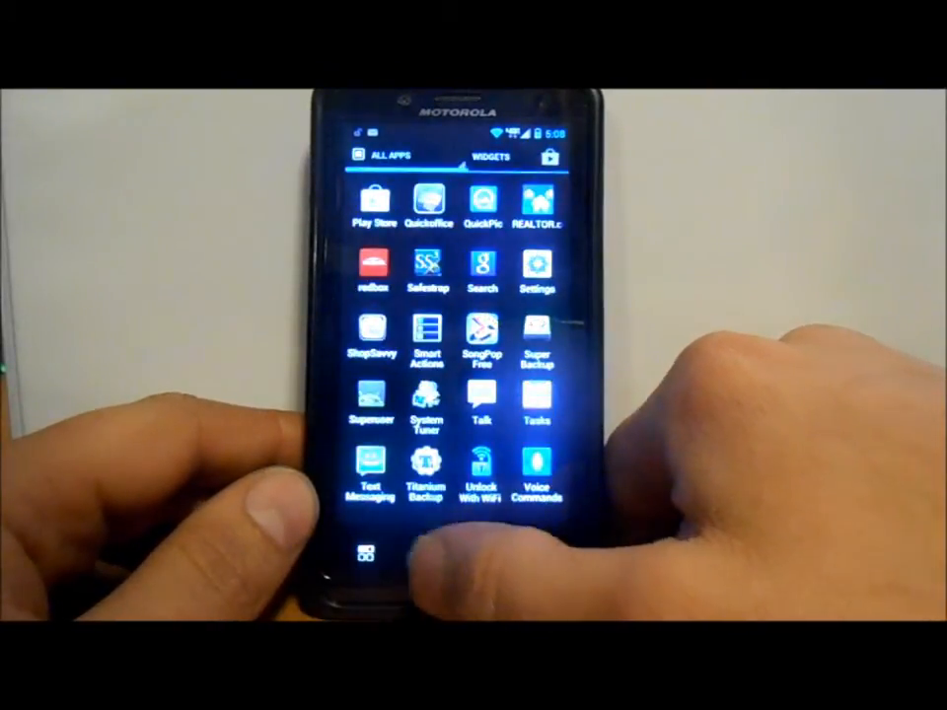
Step: Power the phone off from Phone options so it restarts into Safestrap Recovery
{"action": "left_click", "coordinate": [425, 554]}
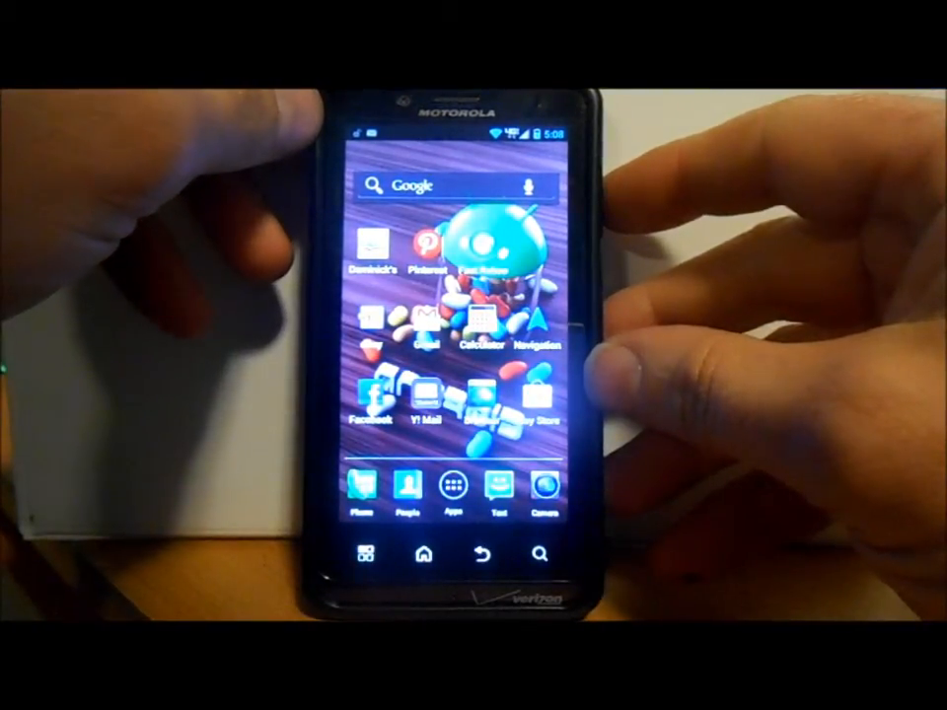
{"action": "key", "text": "POWER"}
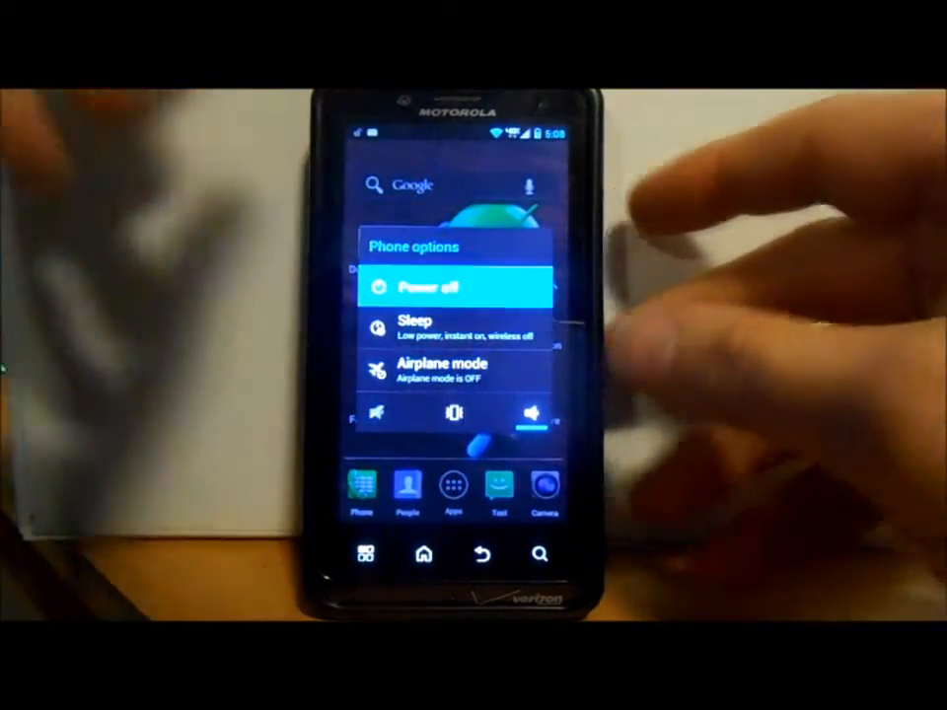
{"action": "left_click", "coordinate": [453, 287]}
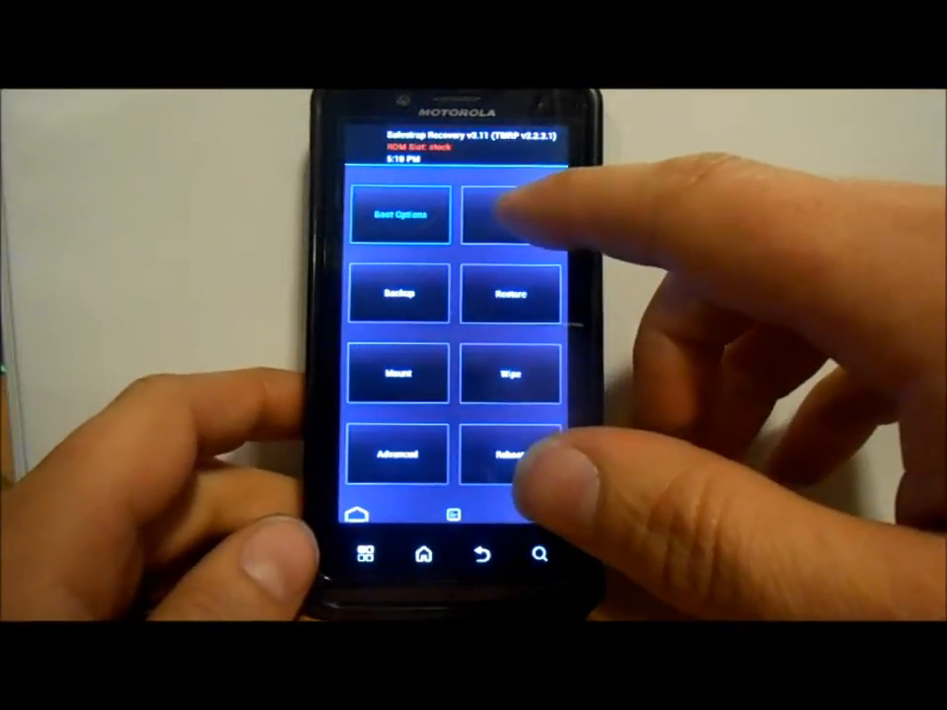
Step: Choose Install in Safestrap Recovery v3.11 to browse zips for the stock slot
{"action": "left_click", "coordinate": [511, 213]}
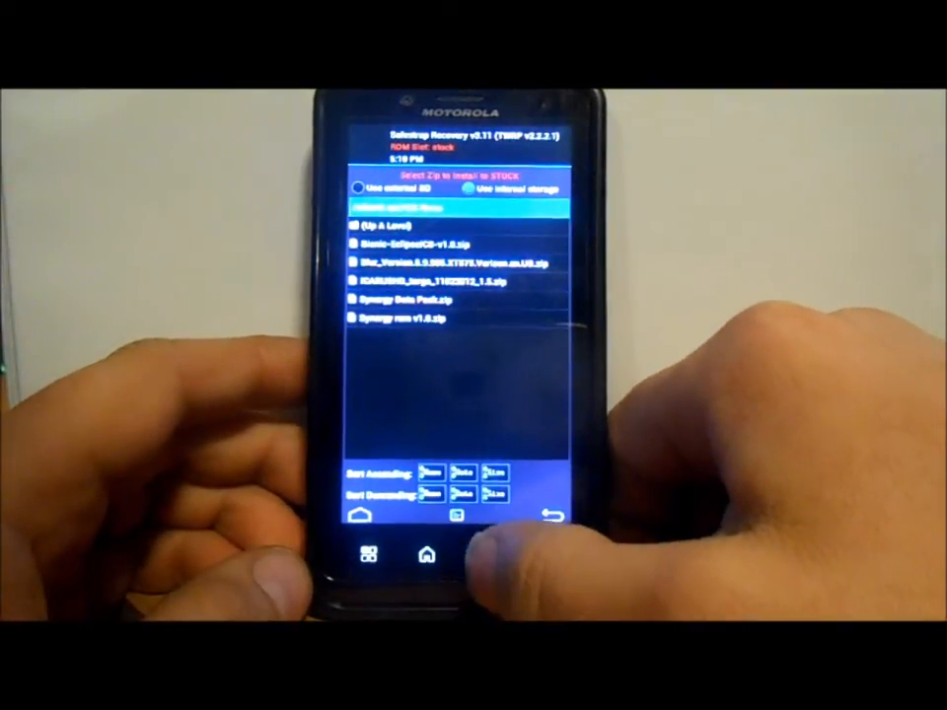
{"action": "left_click", "coordinate": [549, 513]}
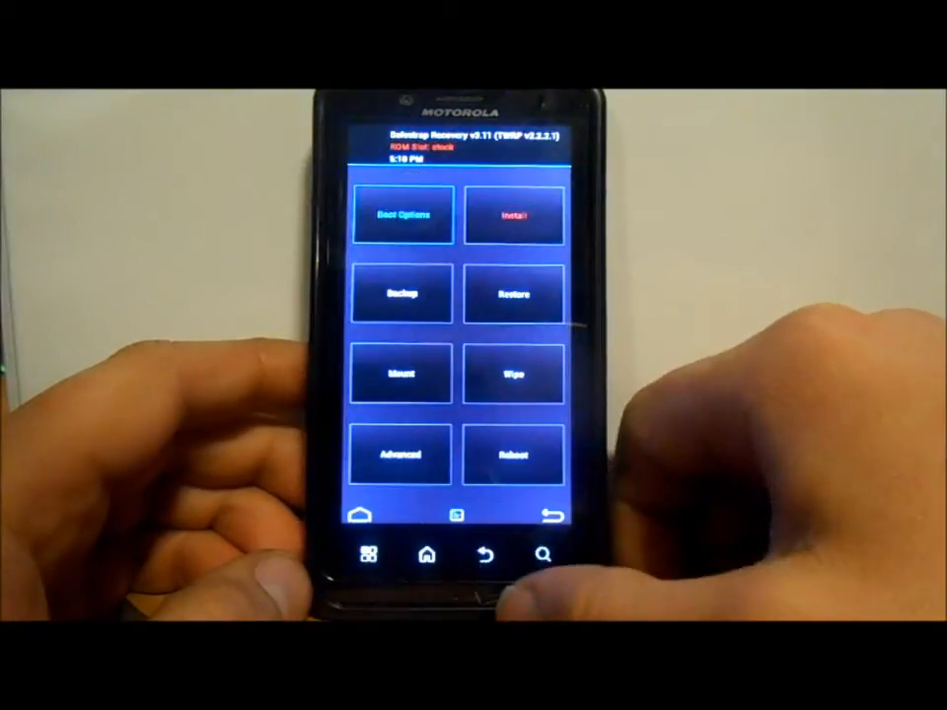